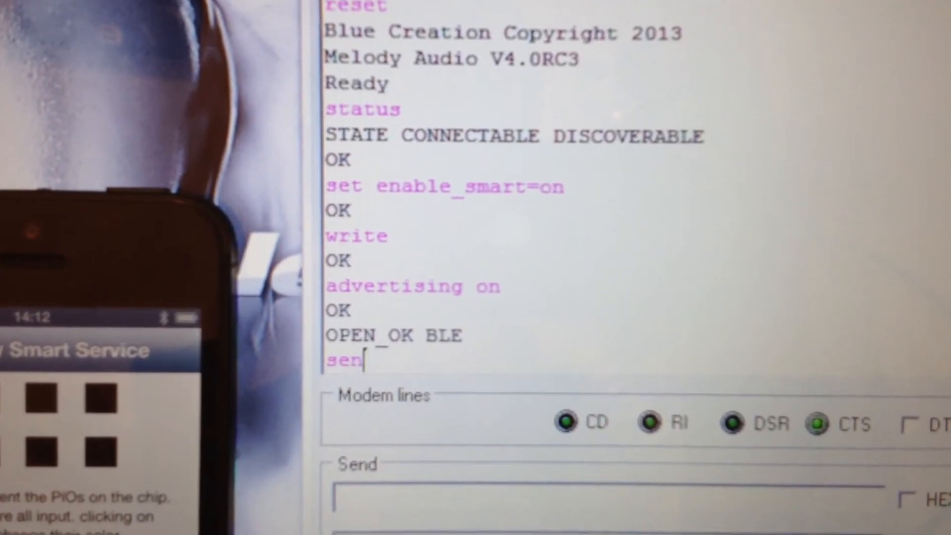
pyautogui.write('d')
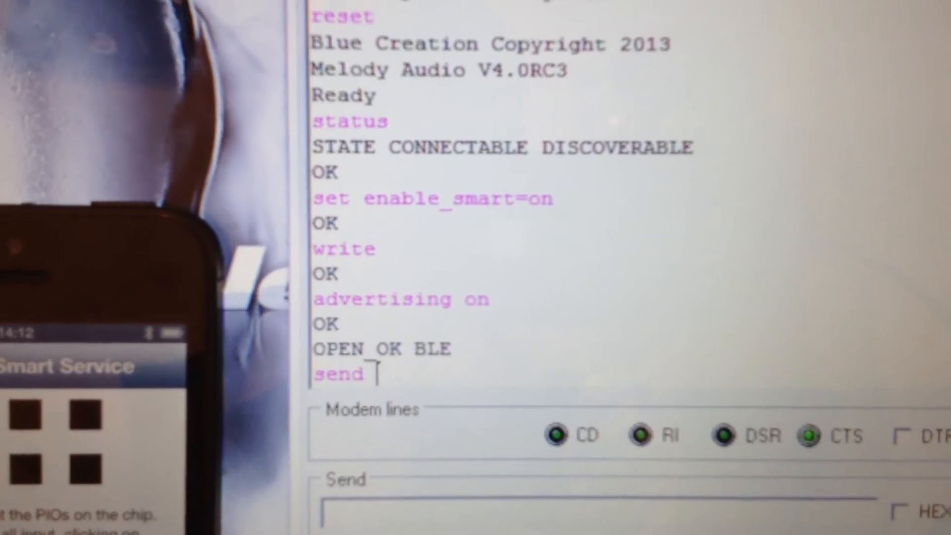
pyautogui.write('hi')
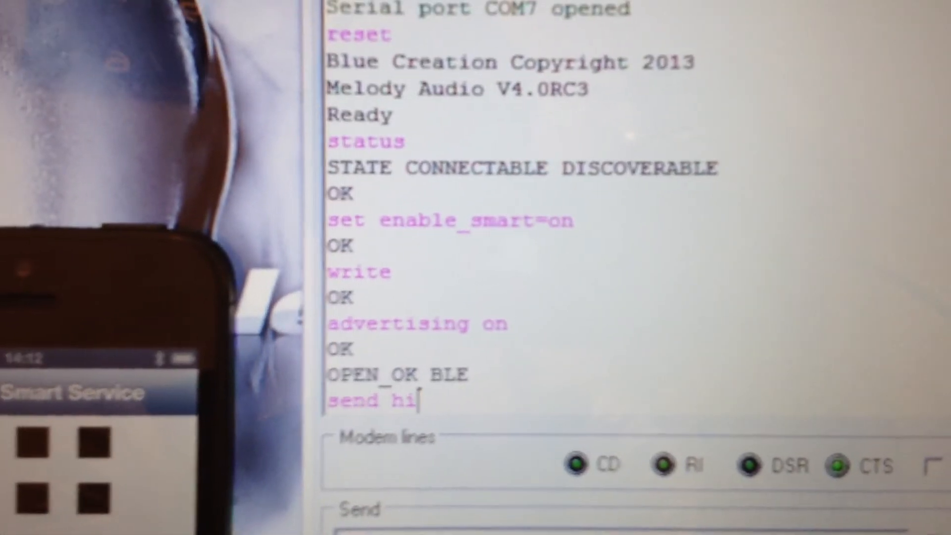